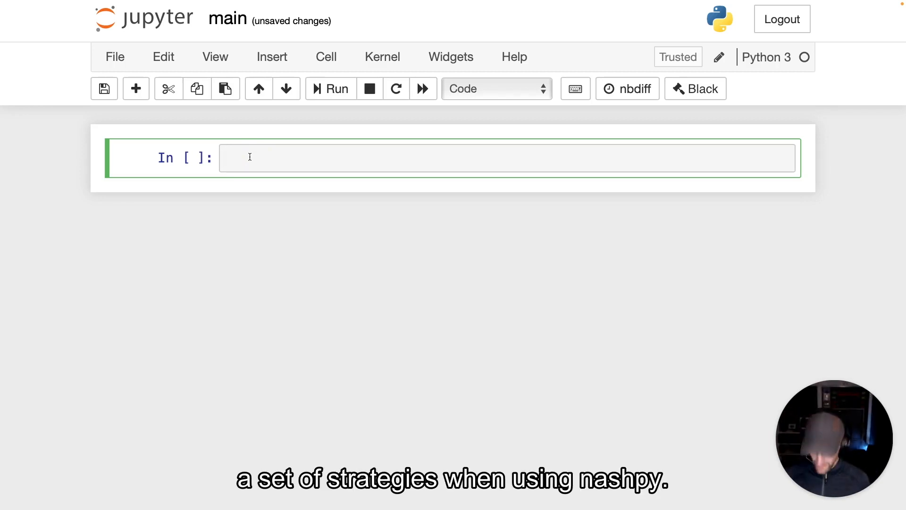
- Import nashpy as nash and numpy as np in the first cell and run it
{"action": "type", "text": "import nashpy"}
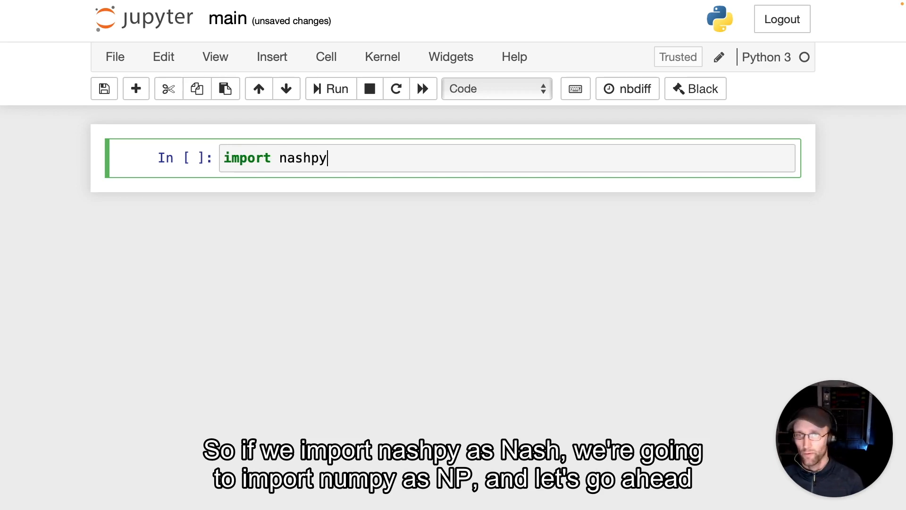
{"action": "type", "text": "as nash"}
{"action": "type", "text": "import numpy as np"}
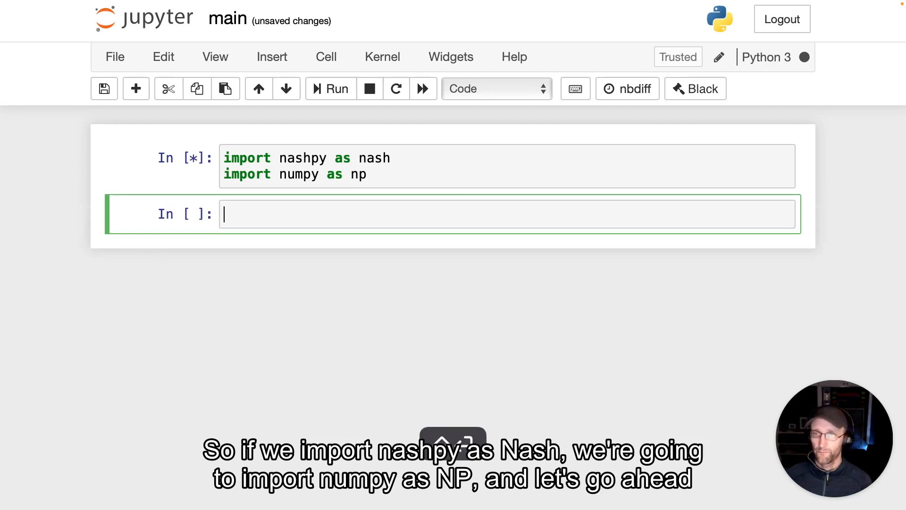
- Define the payoff matrix A as np.array rows [0, -1, 1], [1, 0, -1], [-1, 1, 0]
{"action": "type", "text": "A ="}
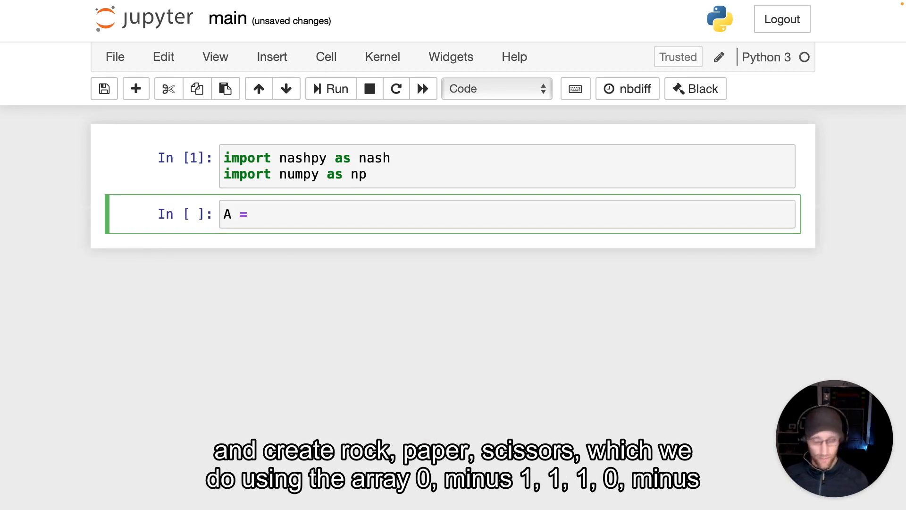
{"action": "type", "text": "np.array"}
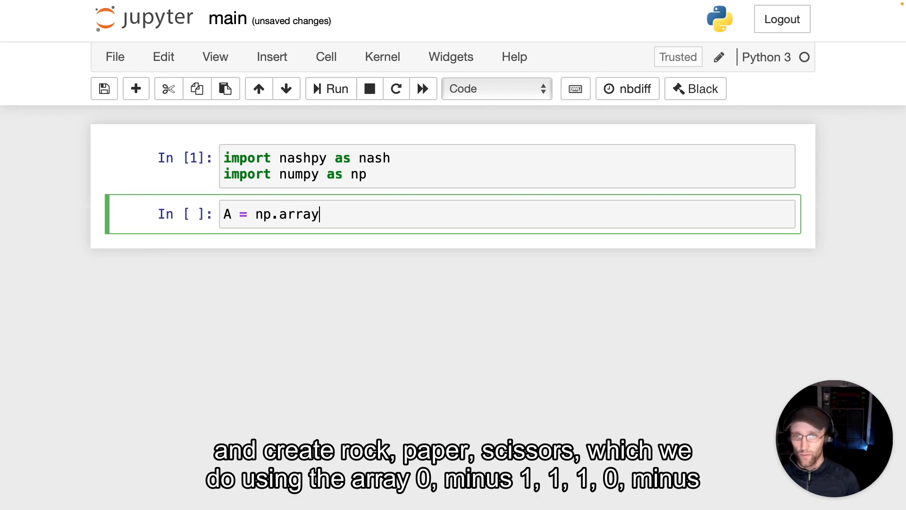
{"action": "type", "text": "(["}
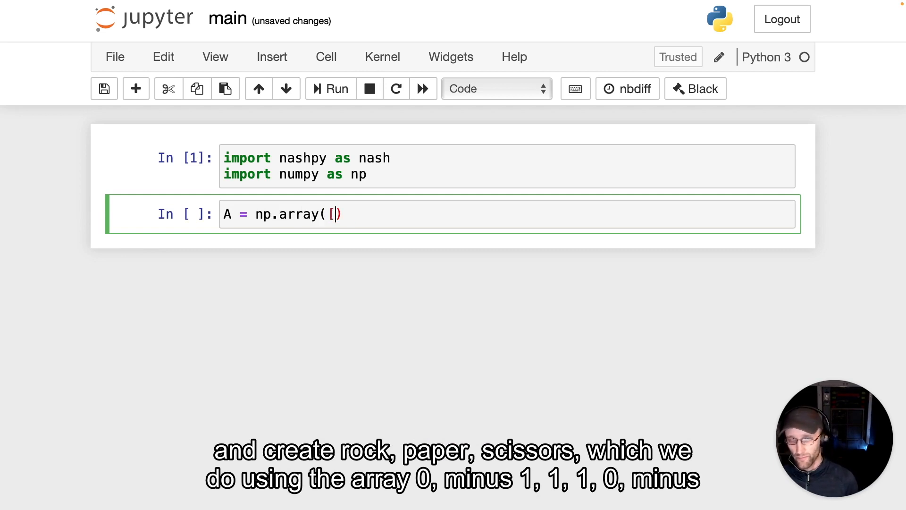
{"action": "type", "text": "["}
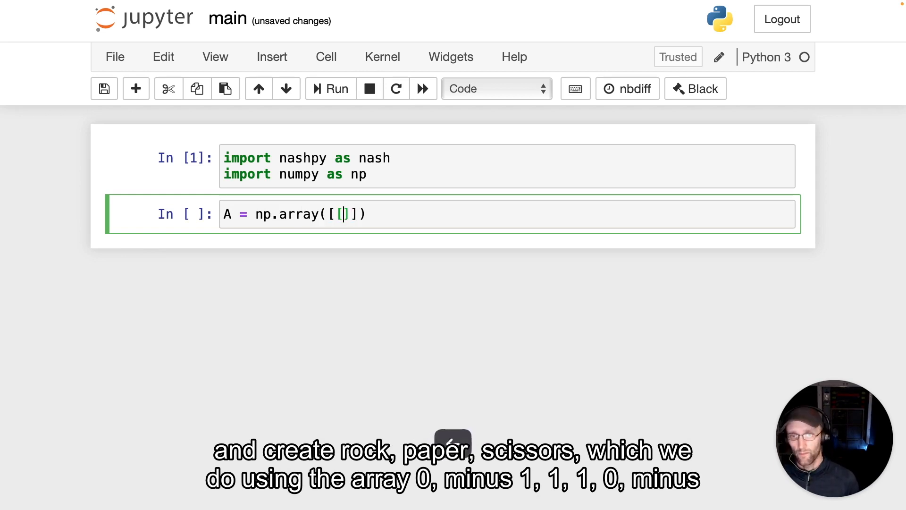
{"action": "type", "text": "0, -1, 1], [1,"}
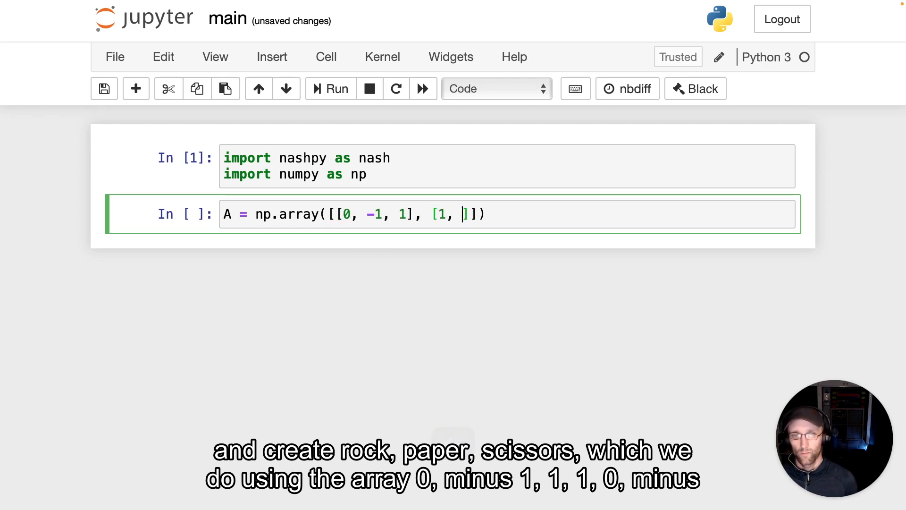
{"action": "type", "text": "0, -"}
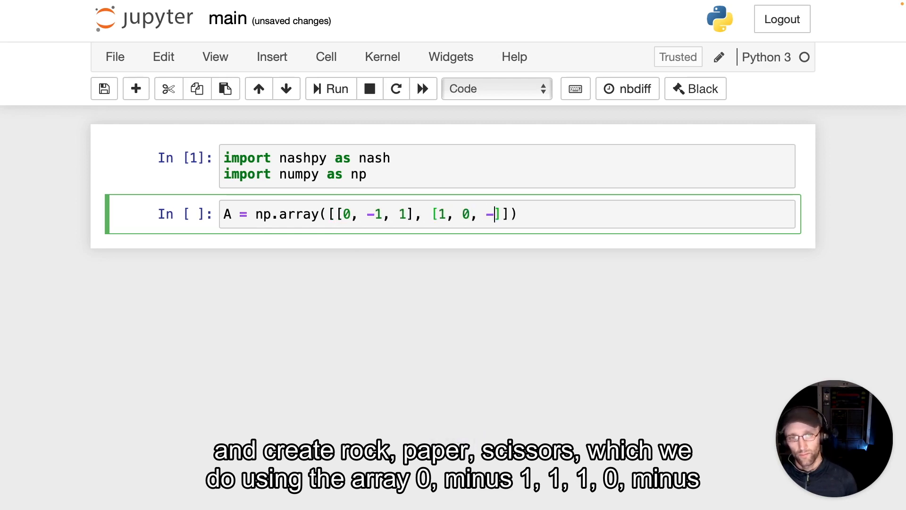
{"action": "type", "text": "1], ["}
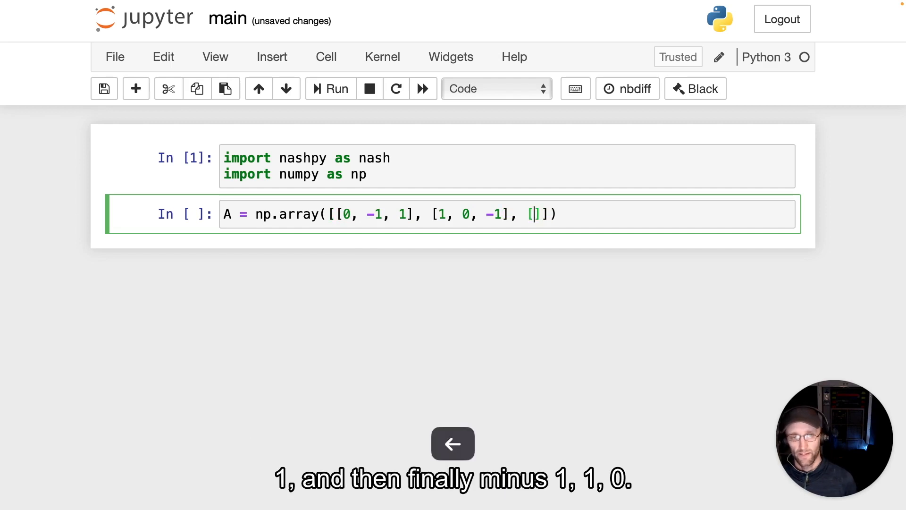
{"action": "type", "text": "-1, 1, 0"}
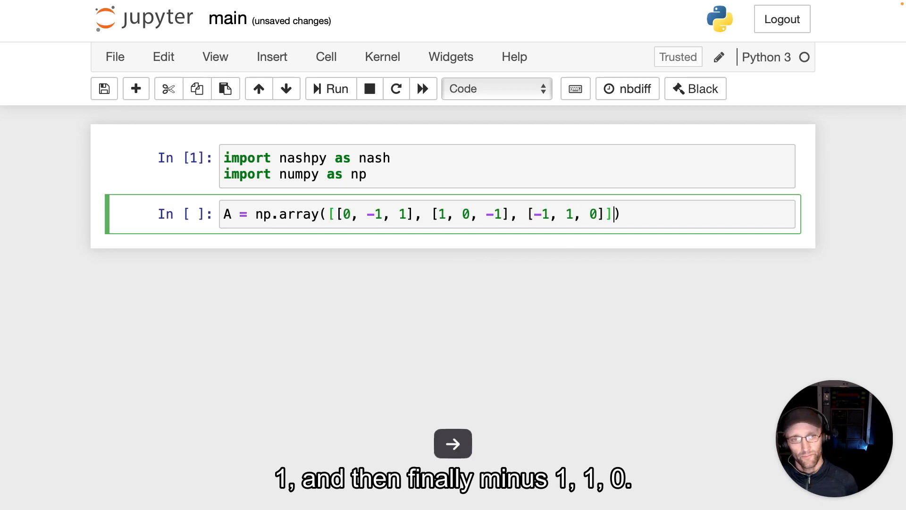
- Build rps = nash.Game(A) and run the cell to display the game
{"action": "type", "text": "rps = nash.Game"}
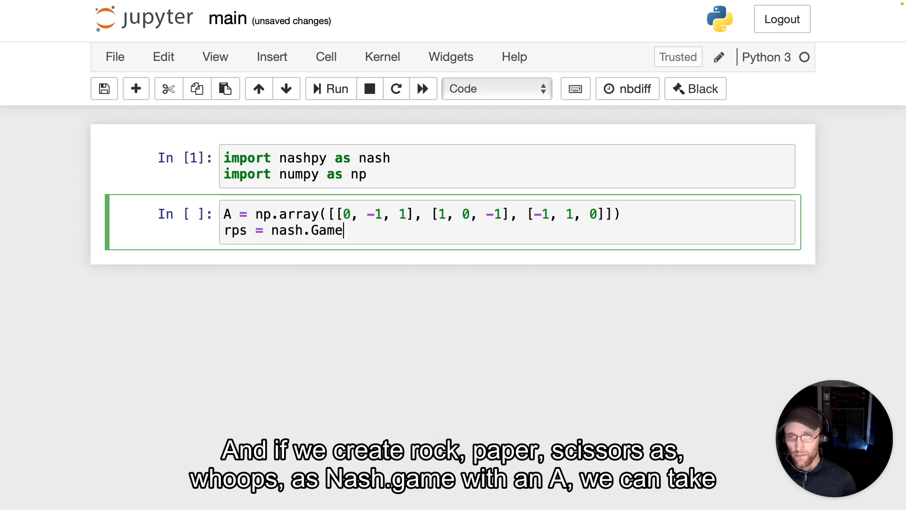
{"action": "type", "text": "(A)"}
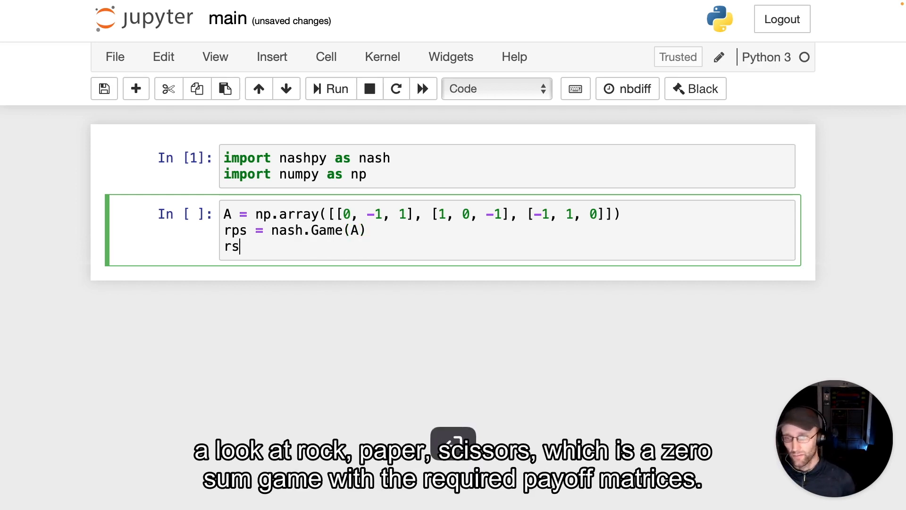
{"action": "key", "text": "shift+enter"}
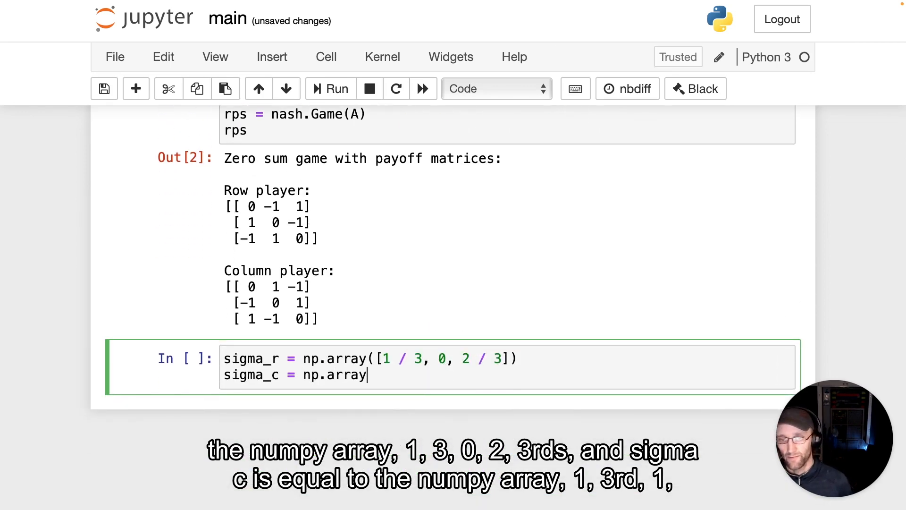
- Define sigma_r = [1/3, 0, 2/3] and sigma_c = [1/3, 1/3, 1/3] as np.arrays and run the cell
{"action": "type", "text": "([1 / 3]"}
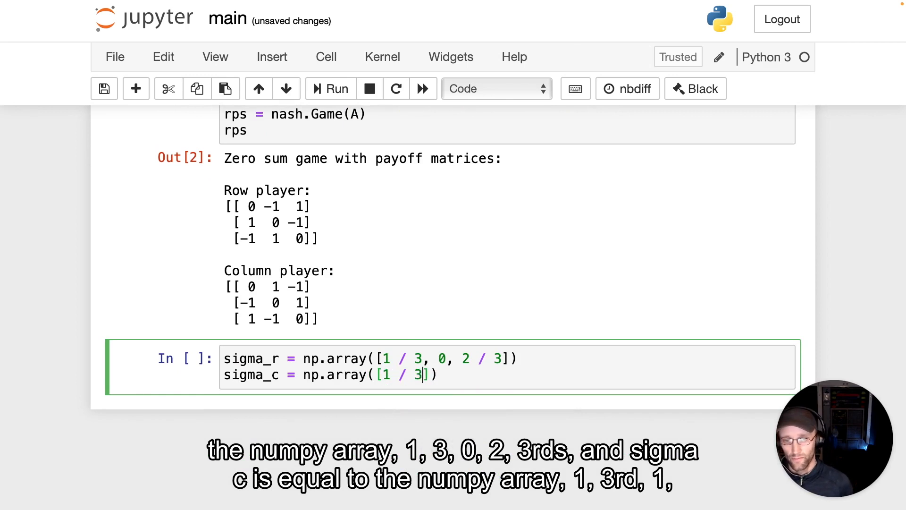
{"action": "type", "text": ", 1 / 3, 1/"}
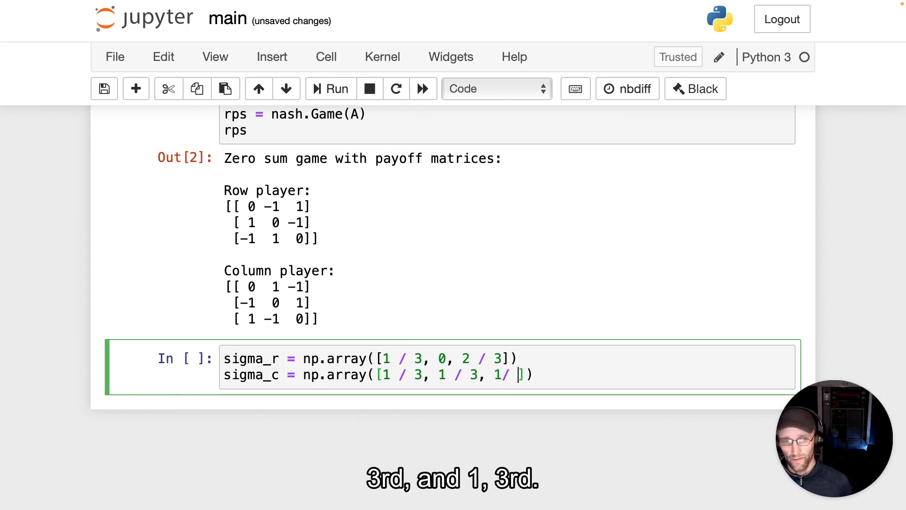
{"action": "type", "text": "."}
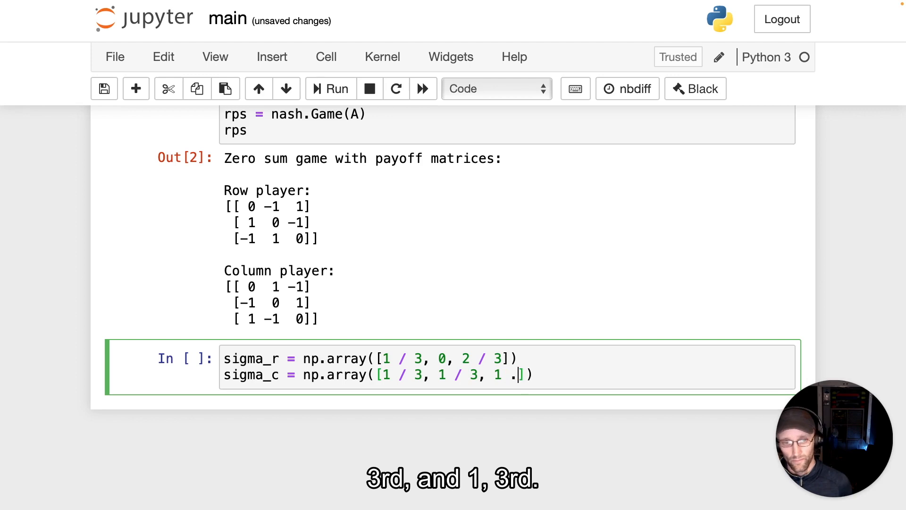
{"action": "type", "text": "/ 3"}
{"action": "key", "text": "enter"}
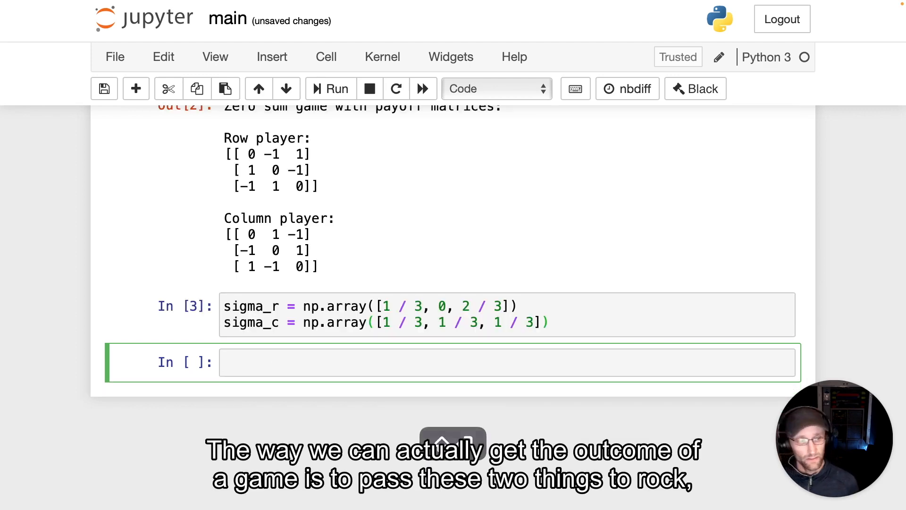
- Evaluate rps[sigma_r, sigma_c], returning payoffs array([0., 0.])
{"action": "type", "text": "rps"}
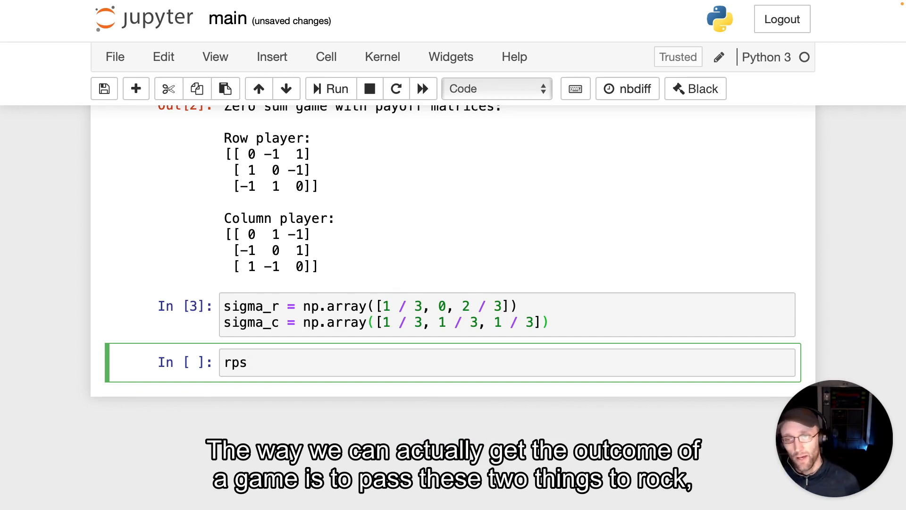
{"action": "type", "text": "[]"}
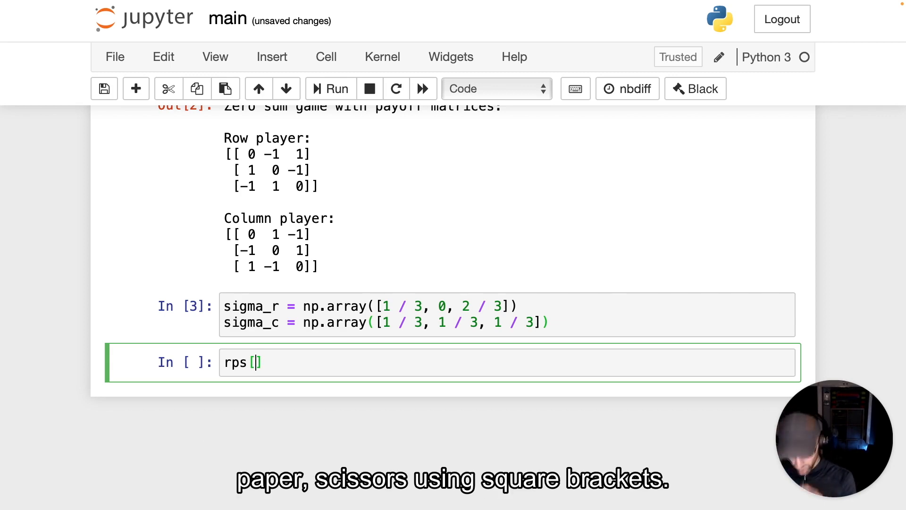
{"action": "type", "text": "sigma_r, sigma_c"}
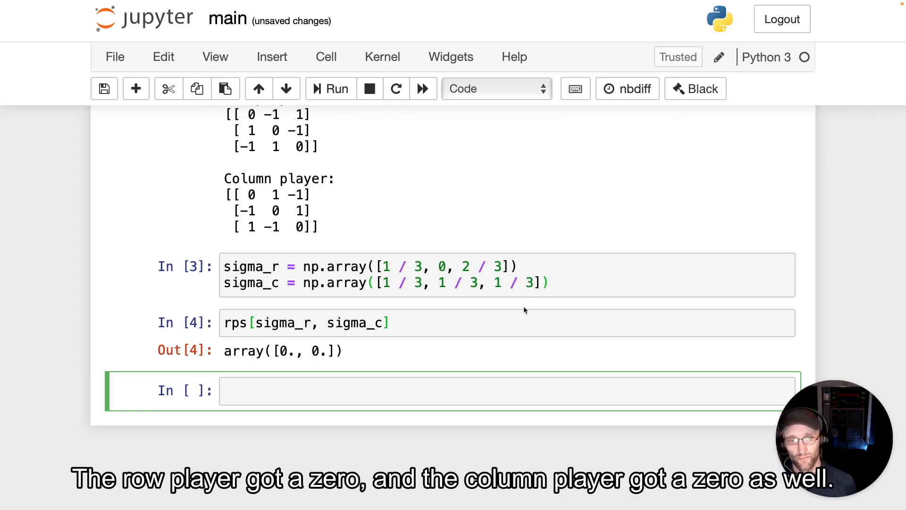
- Change sigma_c to [1/3, 2/3, 0] and rerun, still yielding payoffs [0., 0.]
{"action": "double_click", "coordinate": [473, 282]}
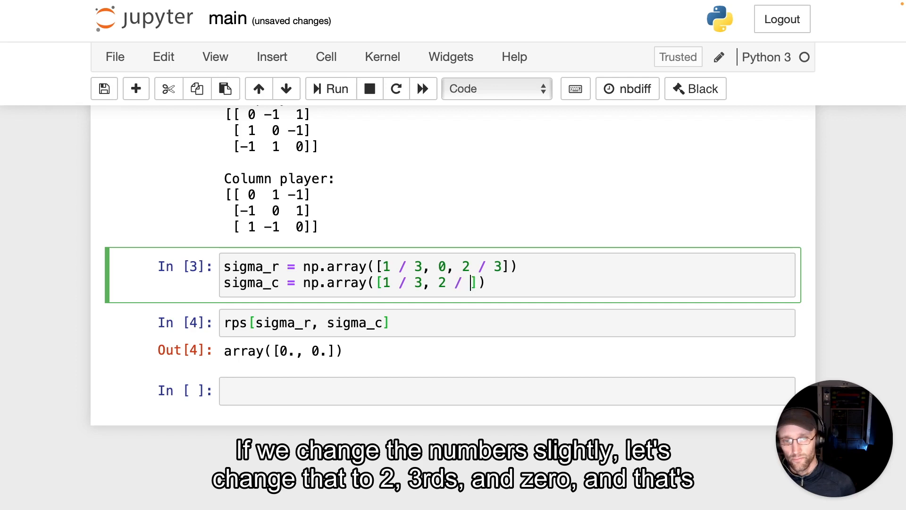
{"action": "type", "text": "3, 0"}
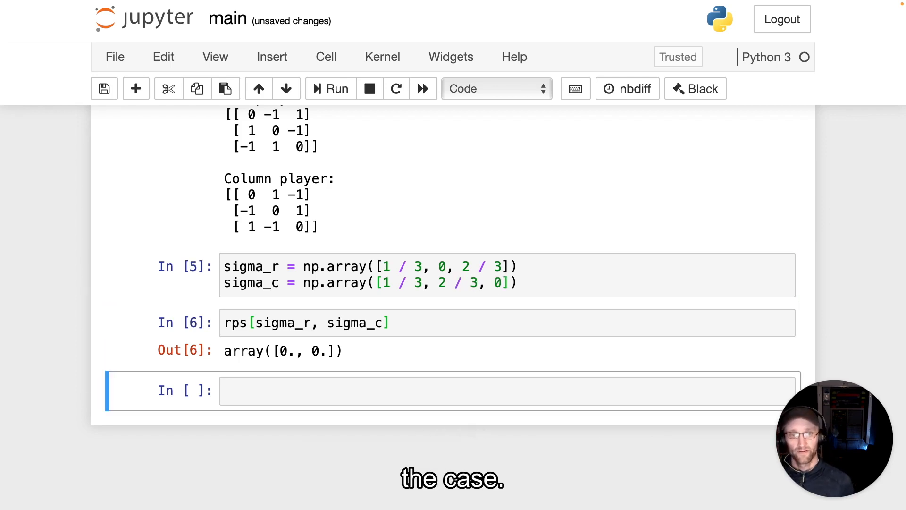
- Start rewriting sigma_c so its first entry is 0
{"action": "left_click", "coordinate": [397, 282]}
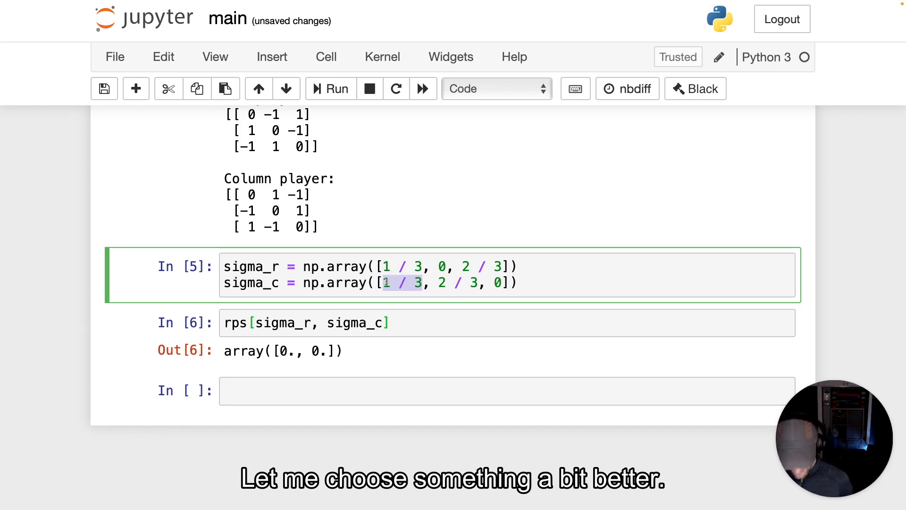
{"action": "type", "text": "0"}
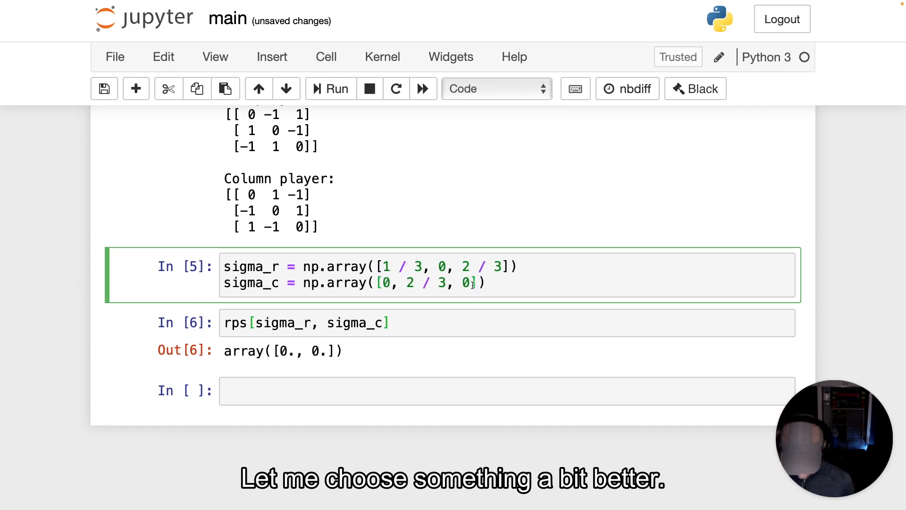
{"action": "type", "text": "=1 ."}
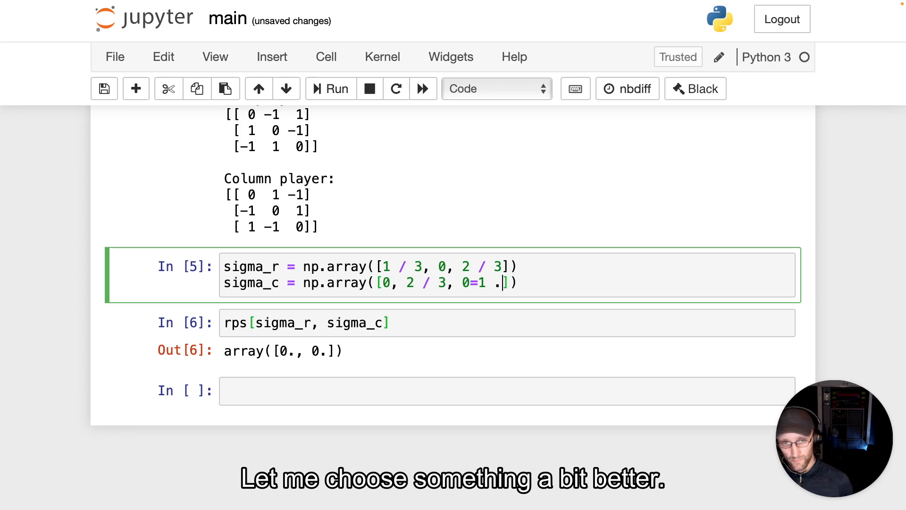